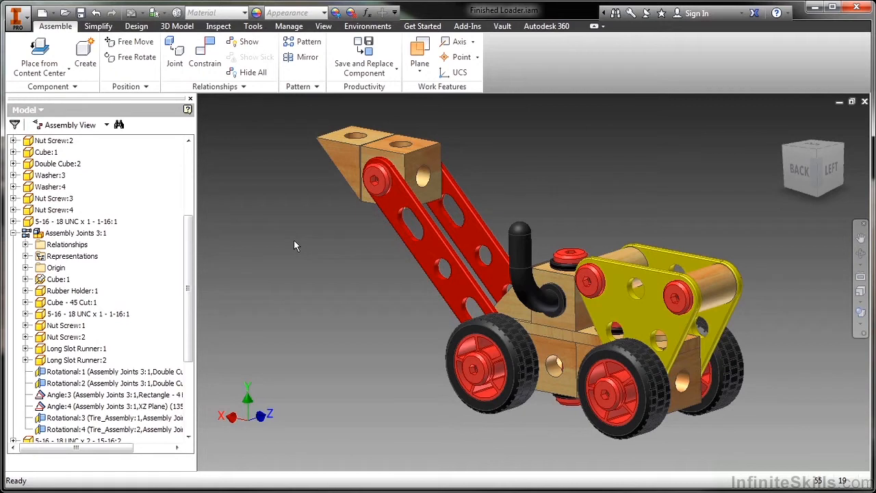
pyautogui.moveTo(153, 244)
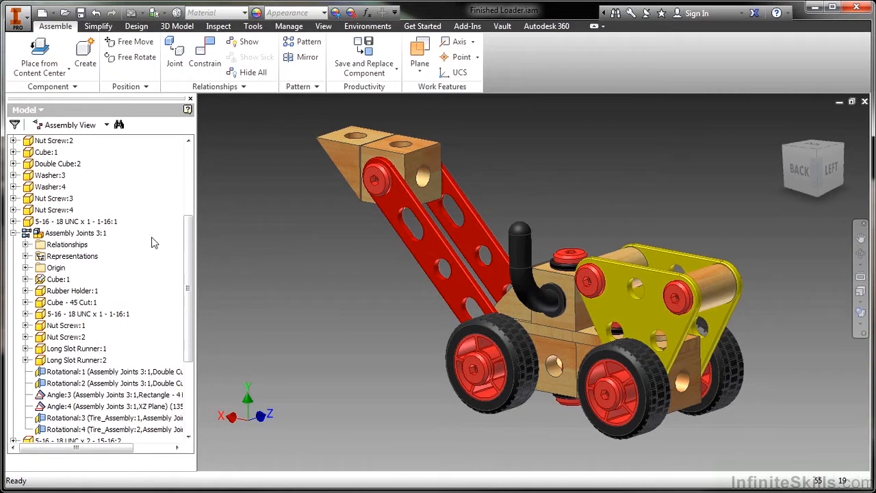
# Step: Highlight the bucket arm's Angle:4 constraint under Assembly Joints 3:1 Relationships
pyautogui.click(76, 233)
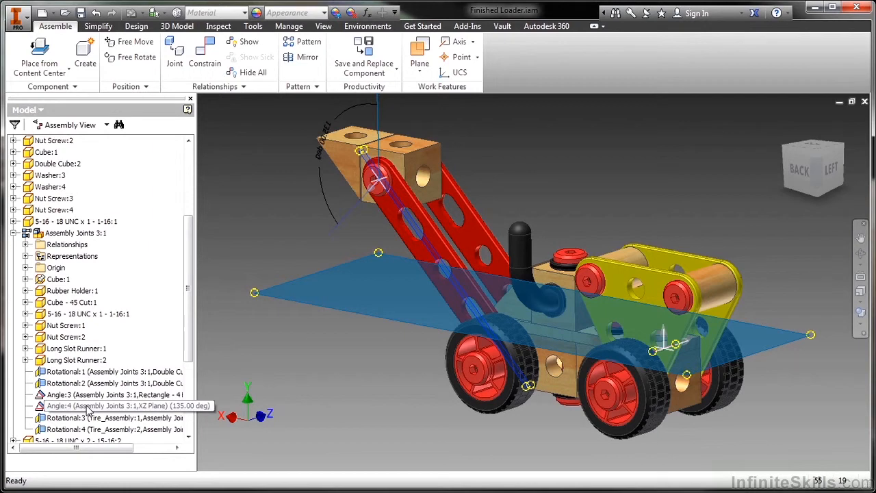
# Step: Edit Angle:4 to 180 then 90 degrees so the red arm stands upright
pyautogui.click(89, 405)
pyautogui.write('120')
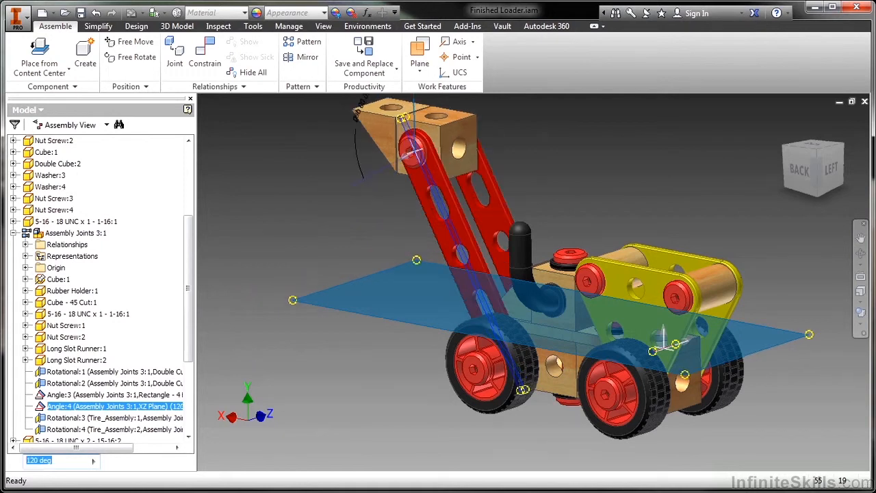
pyautogui.write('18')
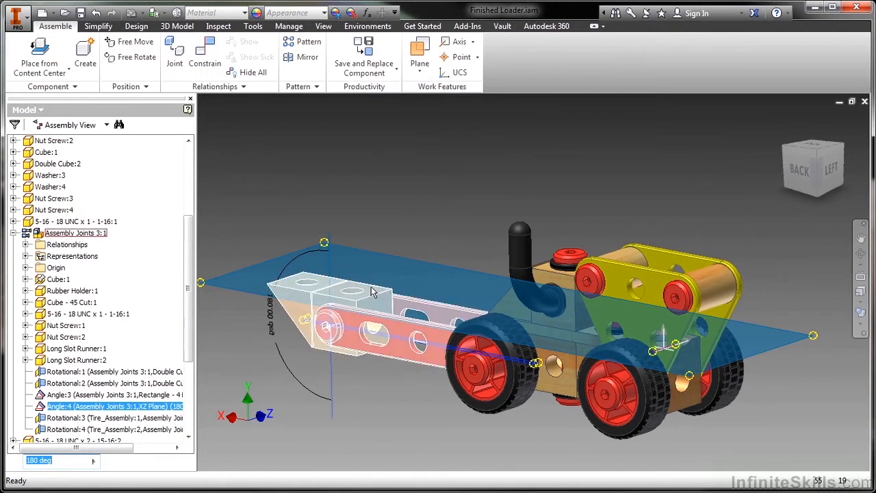
pyautogui.write('90')
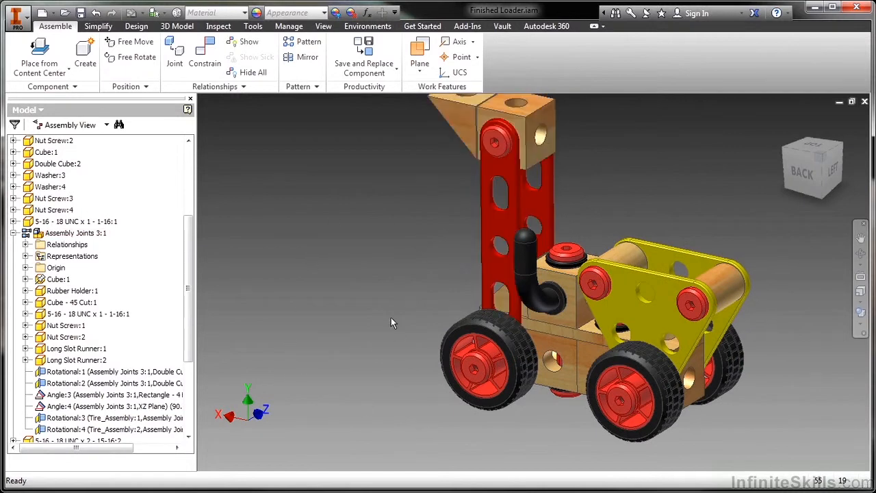
pyautogui.moveTo(394, 323); pyautogui.dragTo(482, 192)
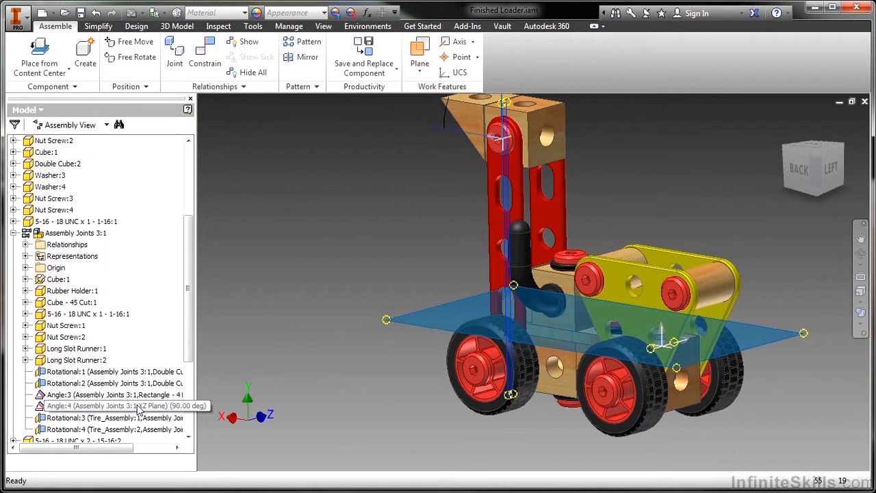
# Step: Drive the Angle:4 constraint with Start 90 and End 270 degrees
pyautogui.rightClick(89, 406)
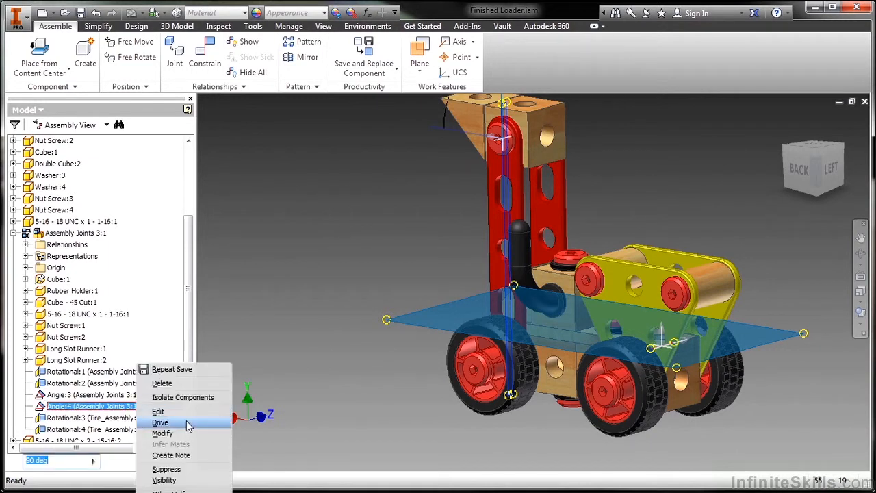
pyautogui.click(159, 422)
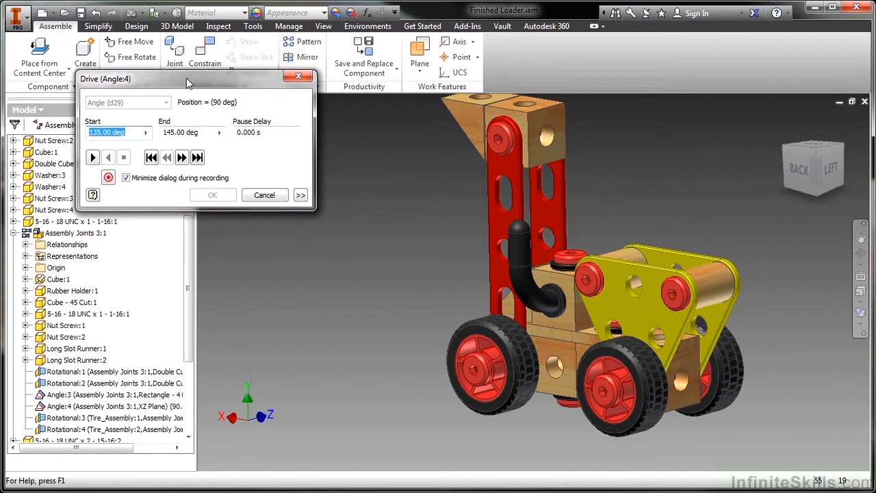
pyautogui.moveTo(131, 118)
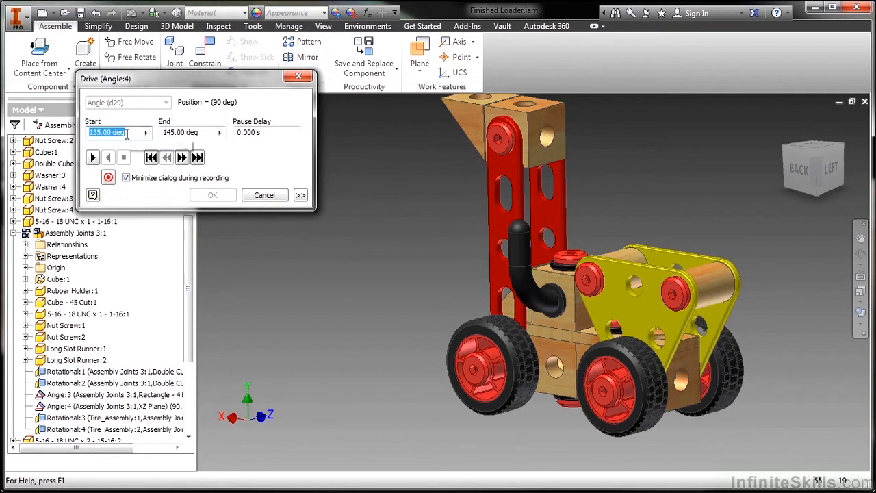
pyautogui.moveTo(153, 143)
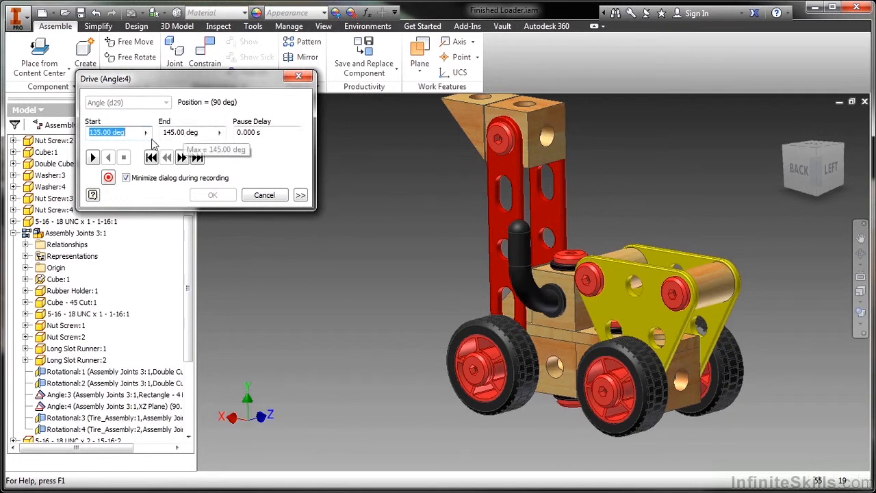
pyautogui.moveTo(110, 132)
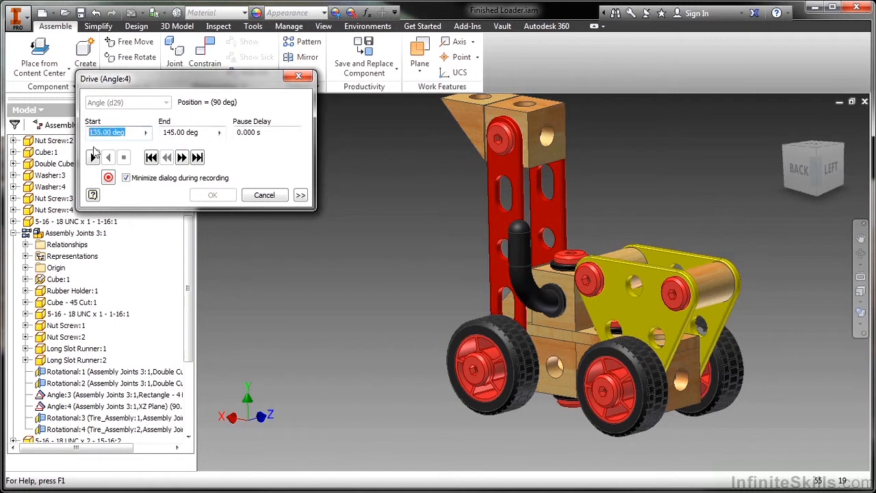
pyautogui.write('90')
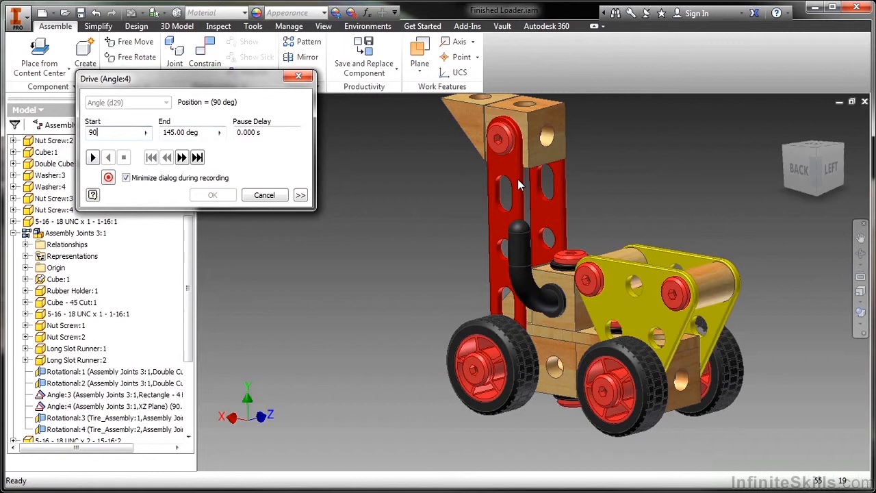
pyautogui.click(191, 132)
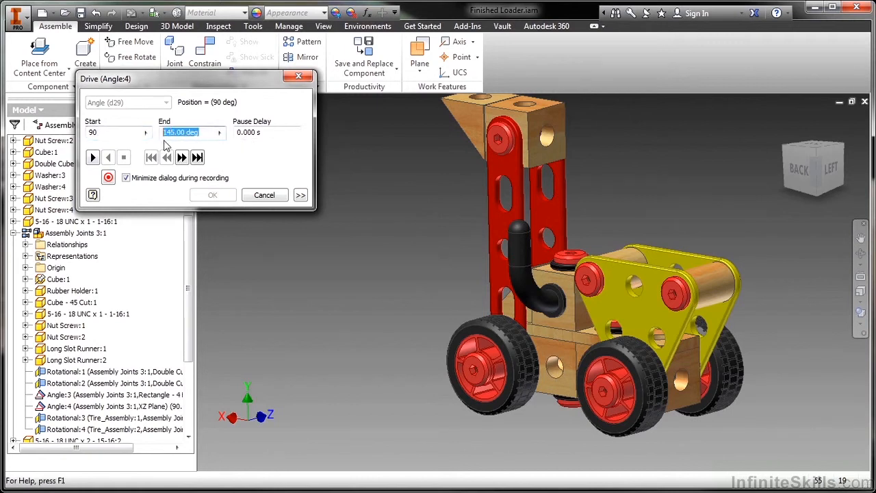
pyautogui.write('270')
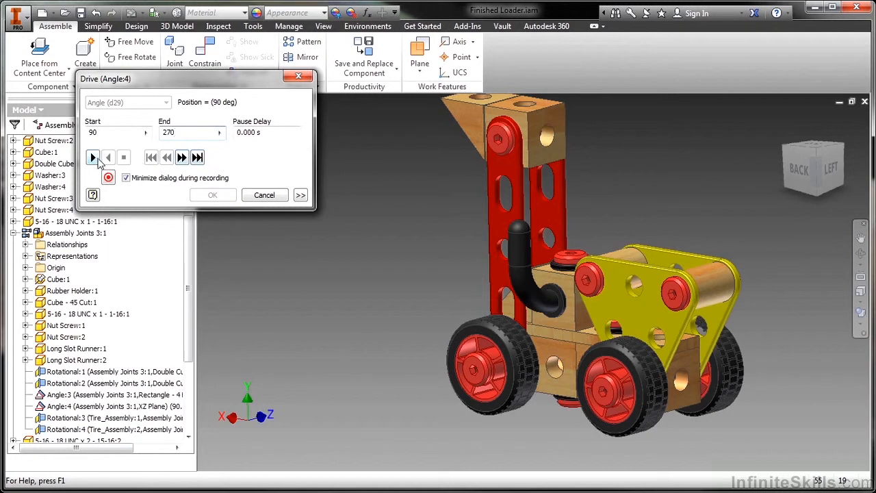
# Step: Play the drive forward to 270 degrees and reverse back to 90
pyautogui.click(93, 157)
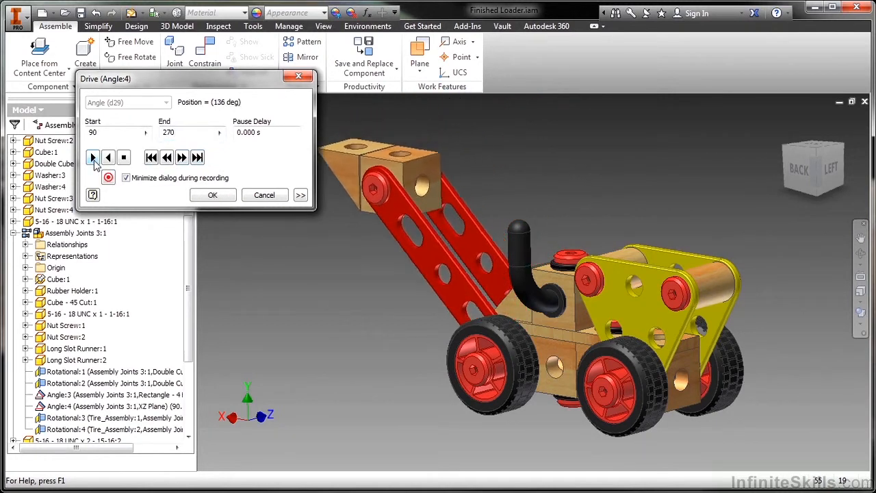
pyautogui.click(93, 156)
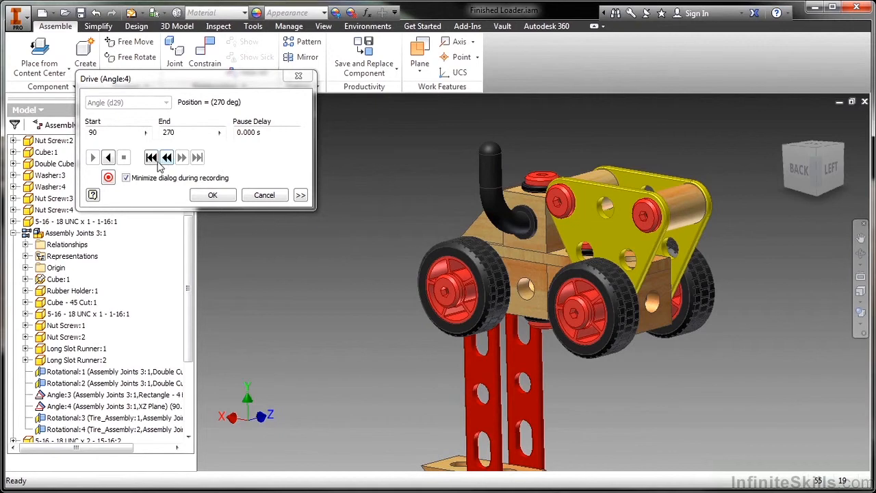
pyautogui.click(108, 156)
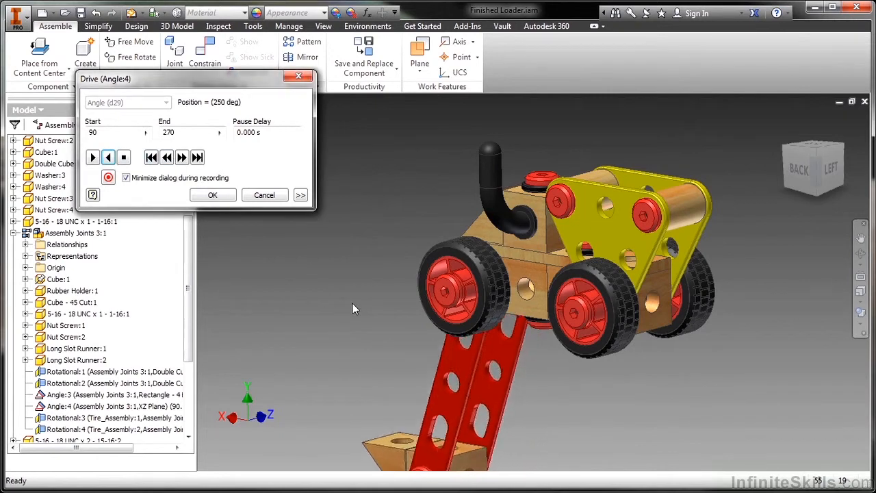
pyautogui.click(108, 156)
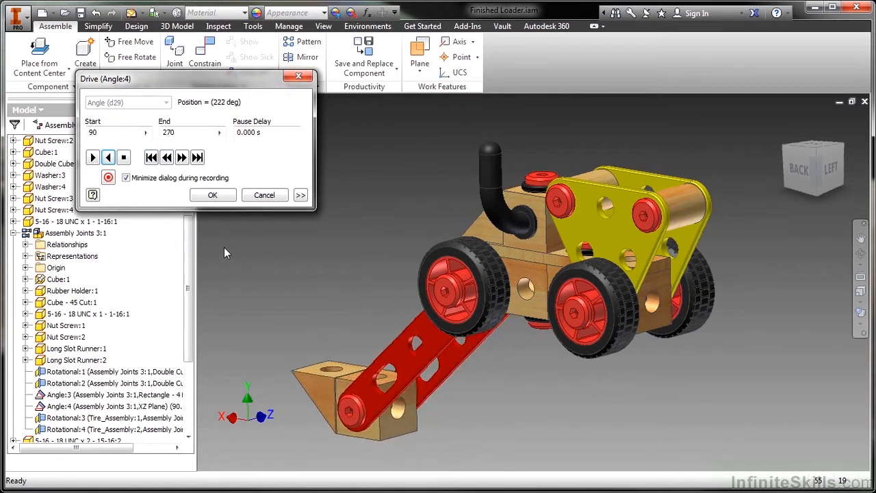
pyautogui.click(107, 156)
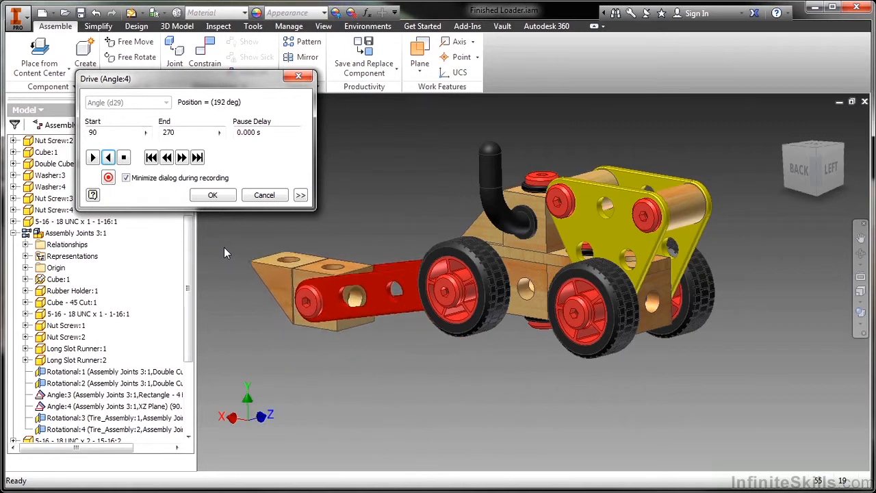
pyautogui.click(108, 156)
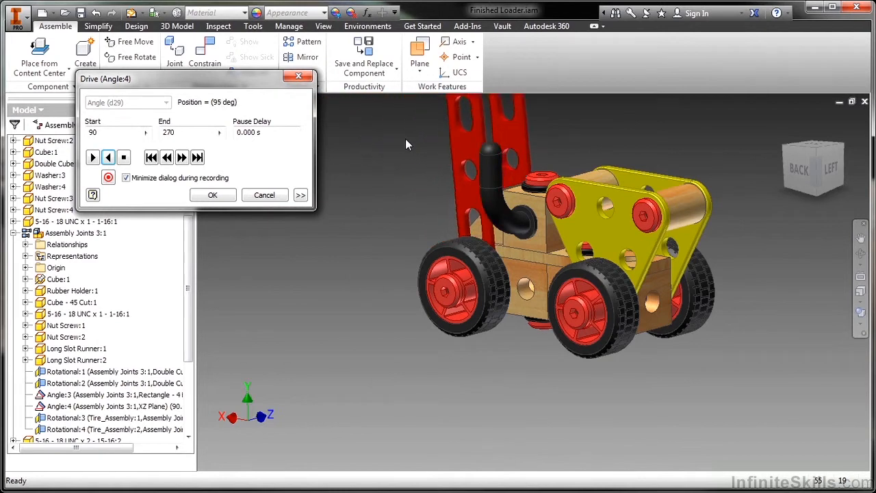
pyautogui.click(93, 158)
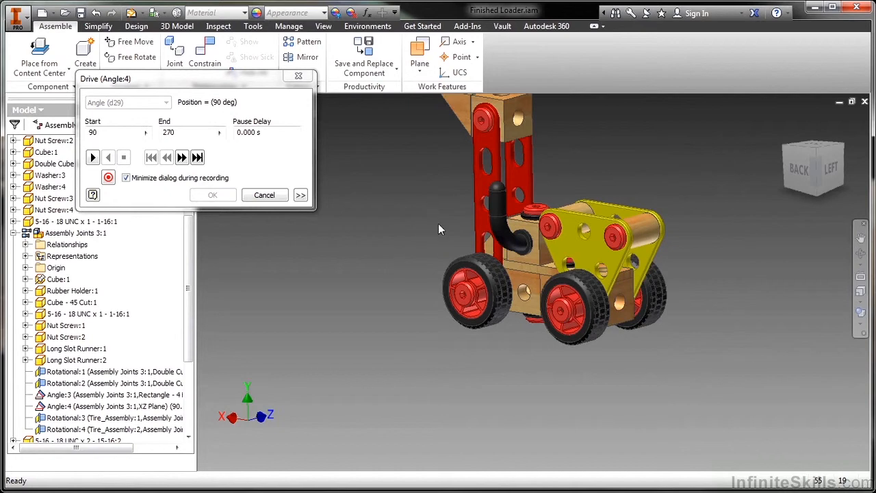
# Step: Expand the Drive dialog to reveal adaptivity, collision, increment and repetition options
pyautogui.click(108, 178)
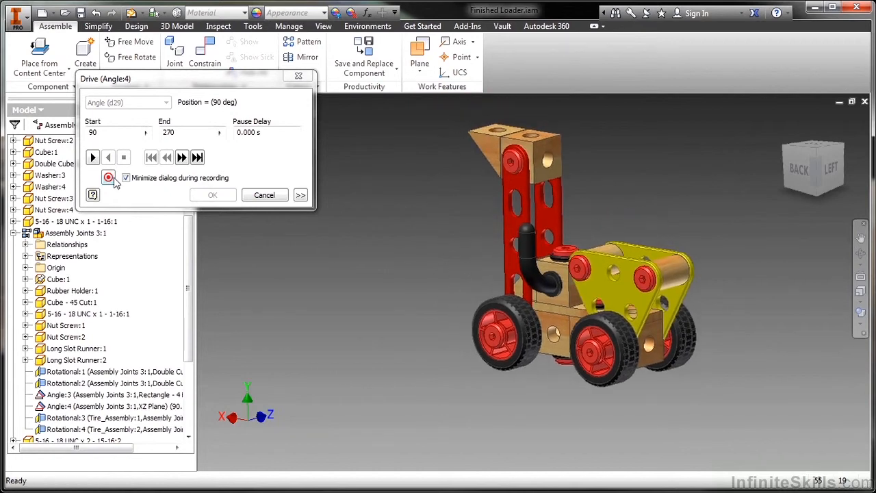
pyautogui.moveTo(108, 178)
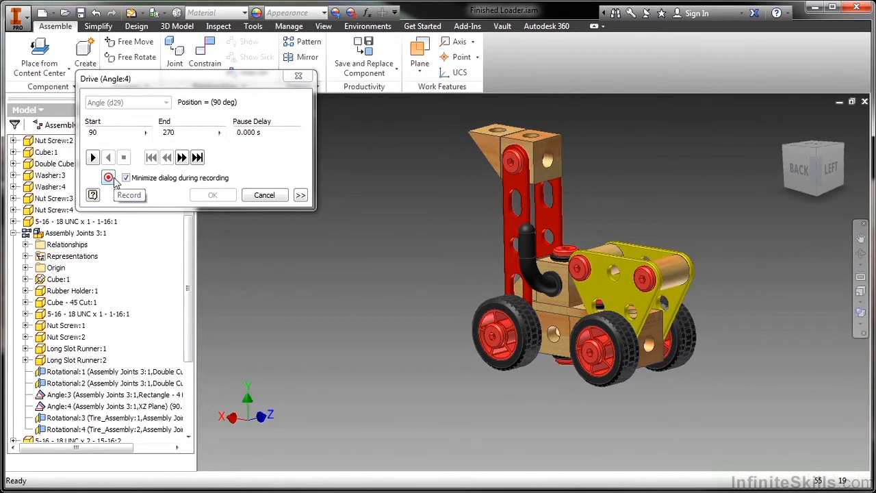
pyautogui.moveTo(108, 178)
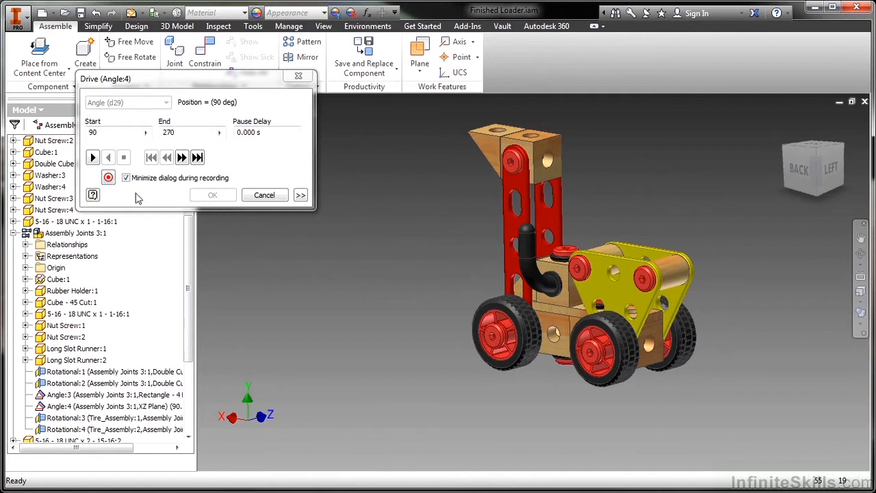
pyautogui.click(301, 195)
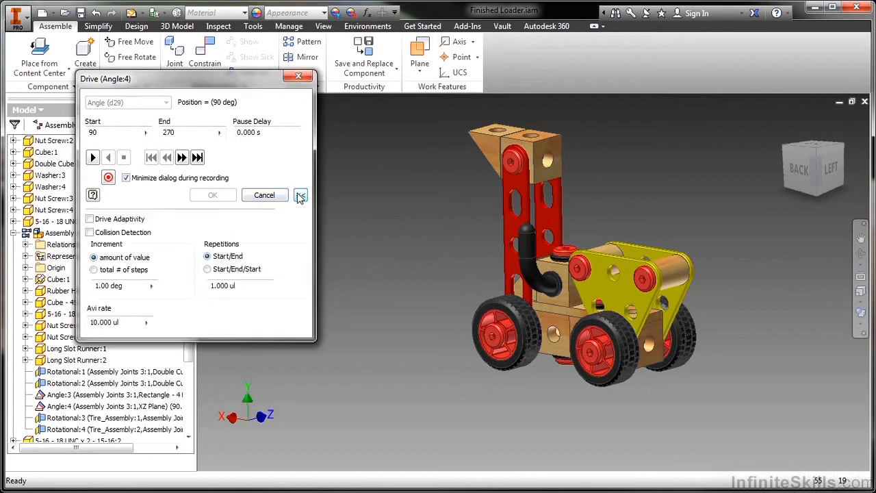
pyautogui.click(300, 194)
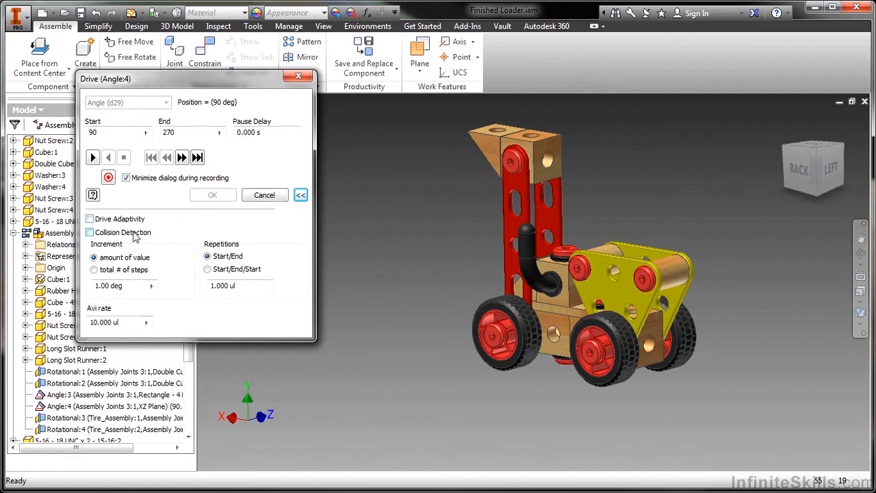
pyautogui.click(89, 233)
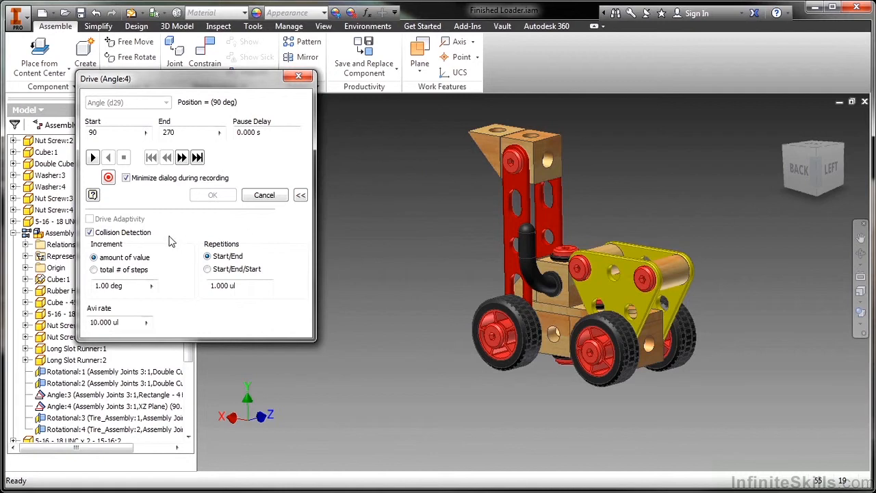
pyautogui.click(90, 232)
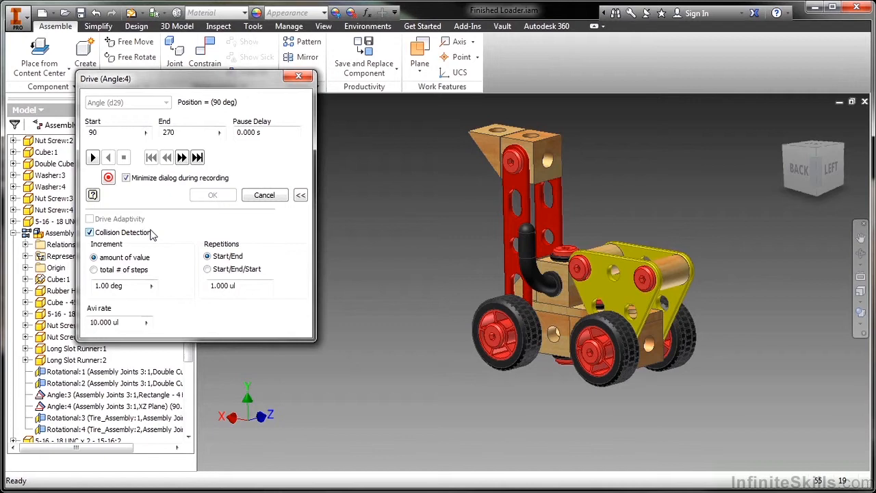
pyautogui.click(90, 233)
pyautogui.write('180')
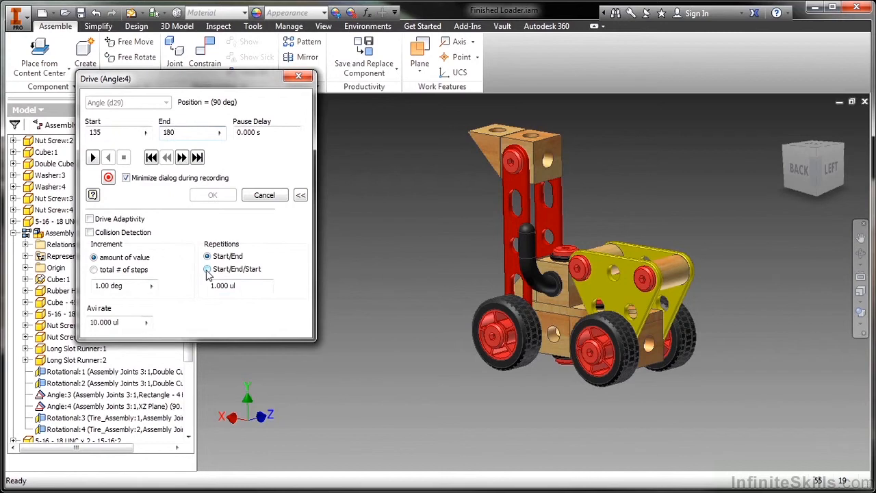
# Step: Set Start/End/Start with 3 repetitions, 3.5-degree increment and Avi rate 15
pyautogui.click(208, 269)
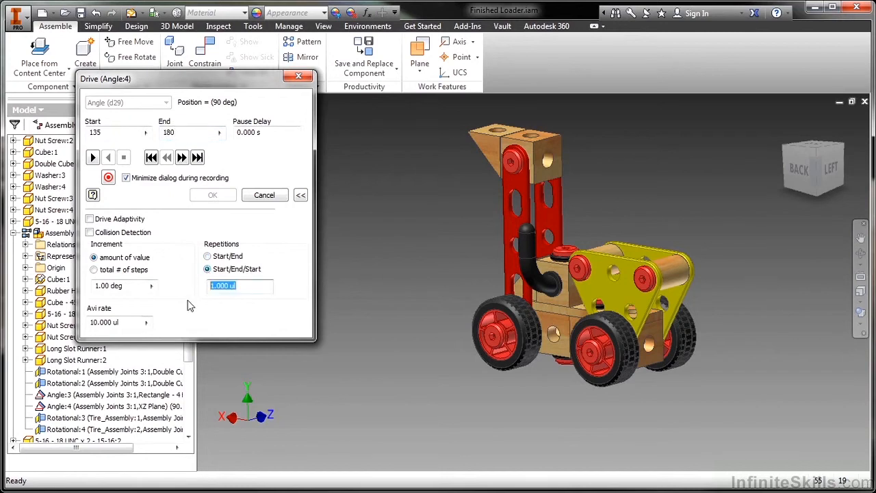
pyautogui.write('3')
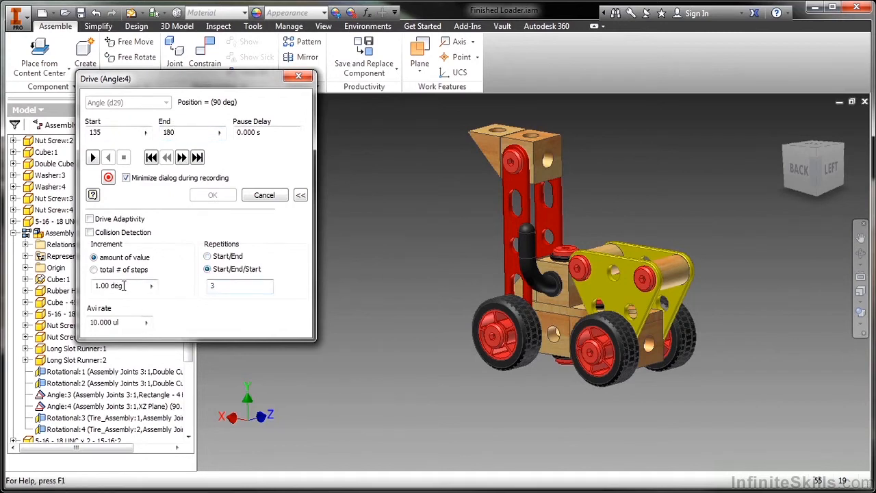
pyautogui.tripleClick(113, 286)
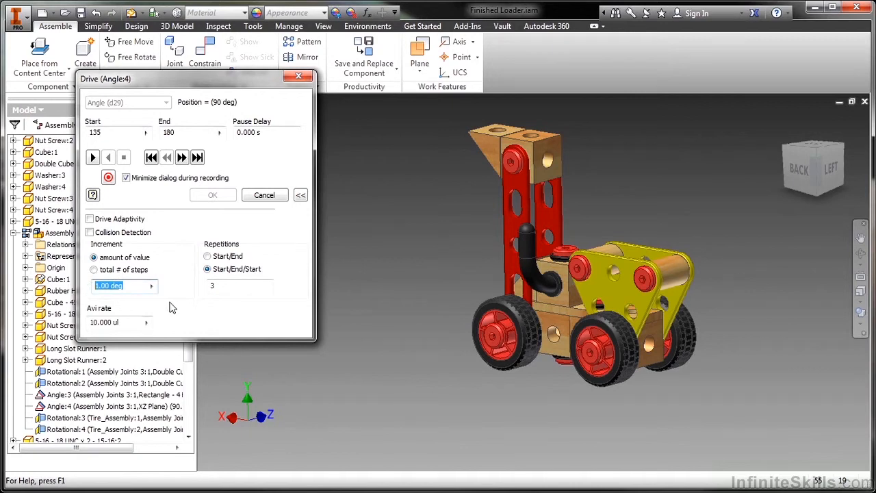
pyautogui.moveTo(176, 307)
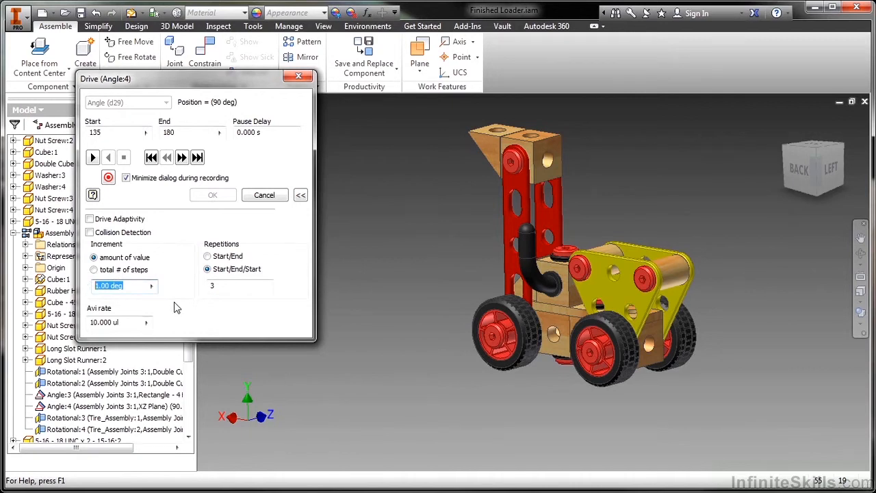
pyautogui.write('3.5')
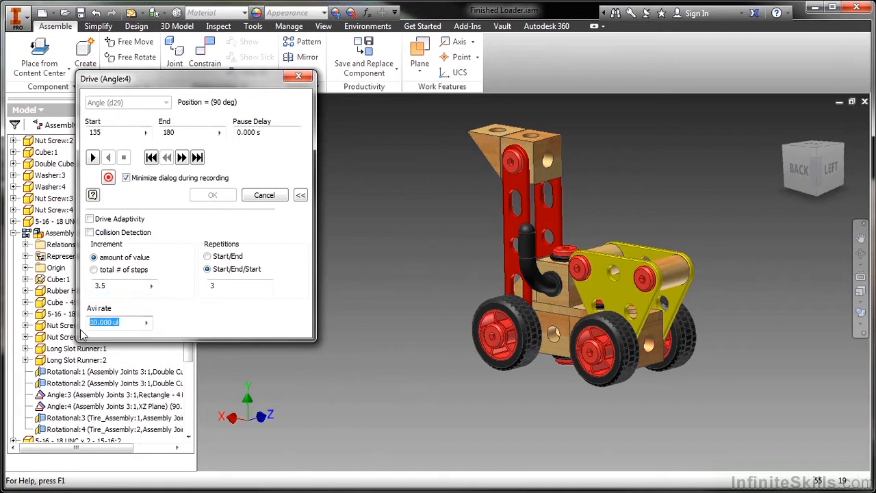
pyautogui.write('15')
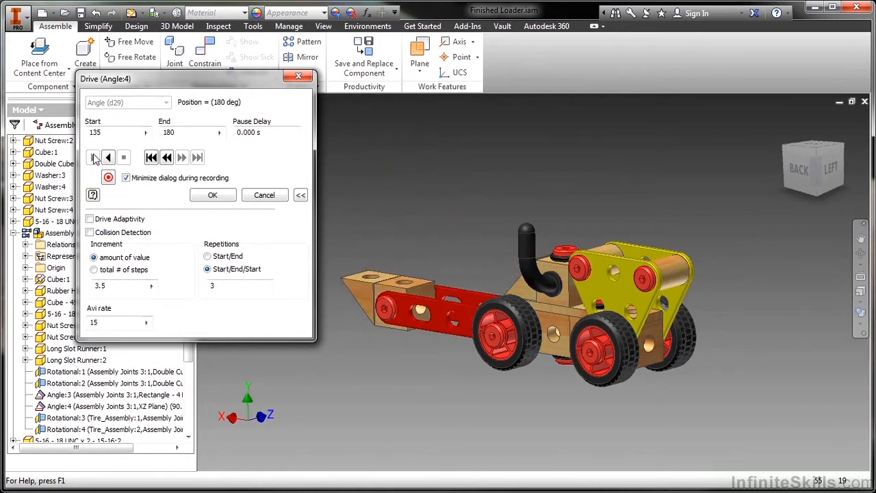
# Step: Play the drive forward and back, then replay it with a 1-degree increment
pyautogui.click(108, 156)
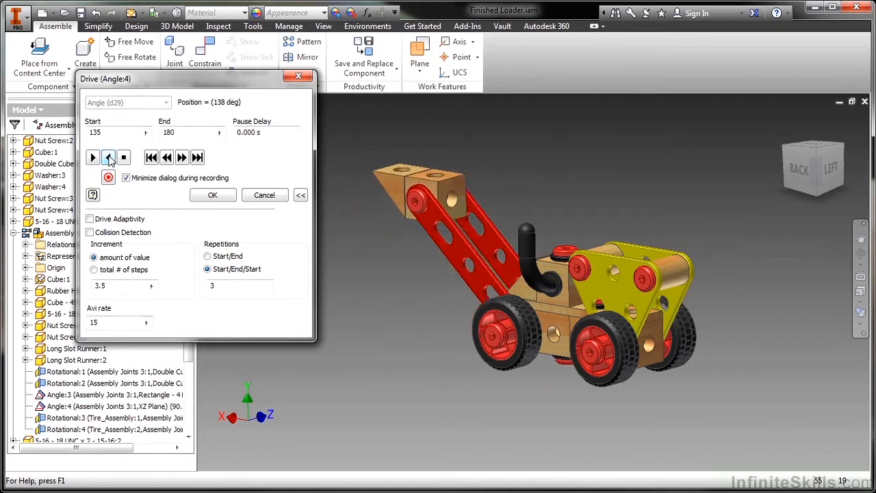
pyautogui.click(108, 158)
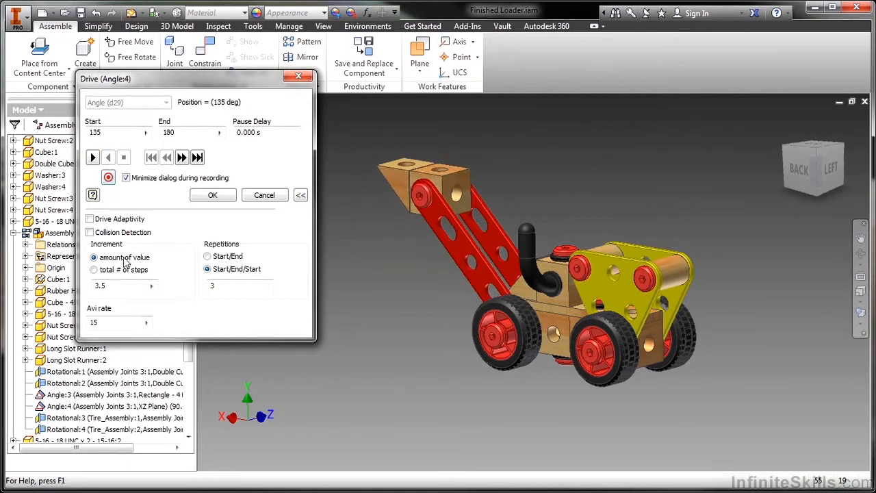
pyautogui.write('1')
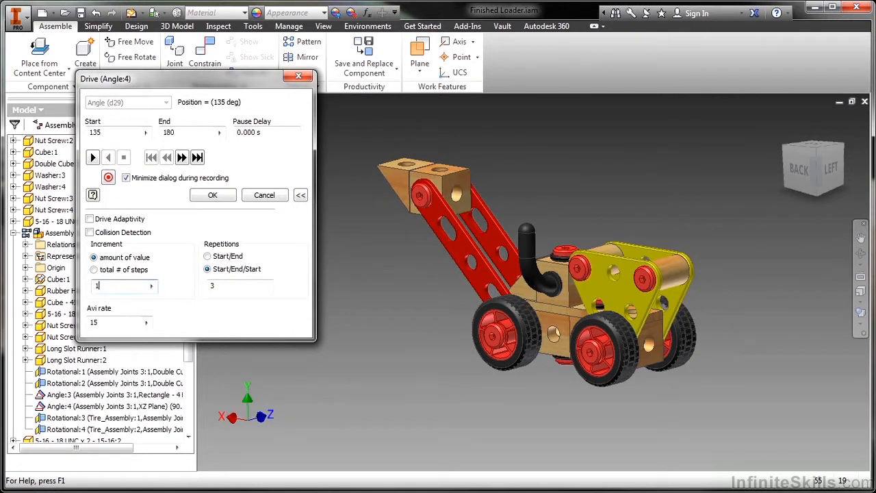
pyautogui.click(93, 156)
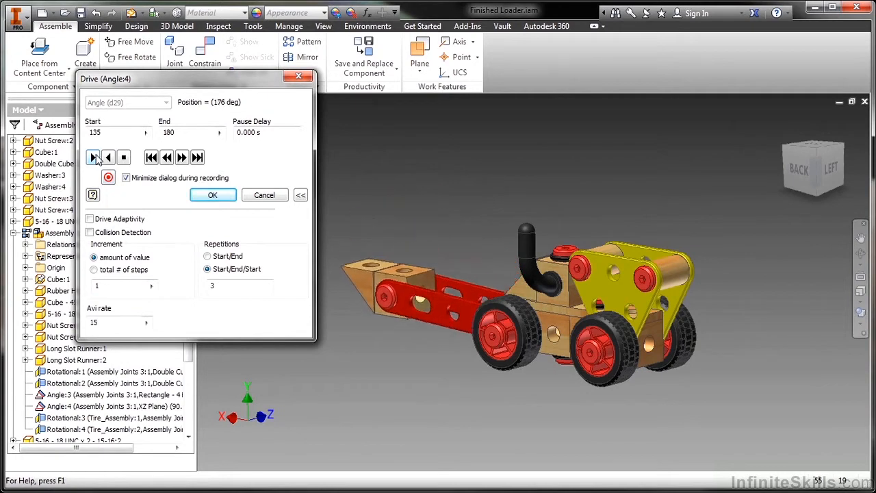
pyautogui.click(93, 156)
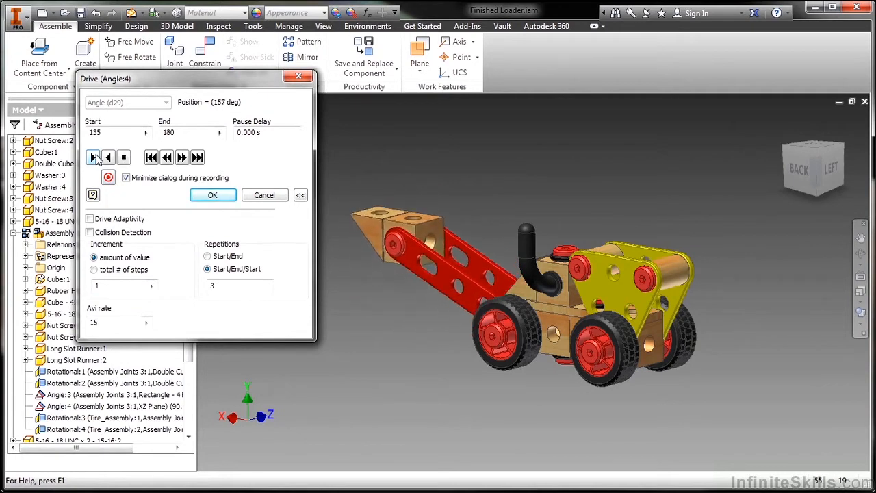
pyautogui.click(93, 156)
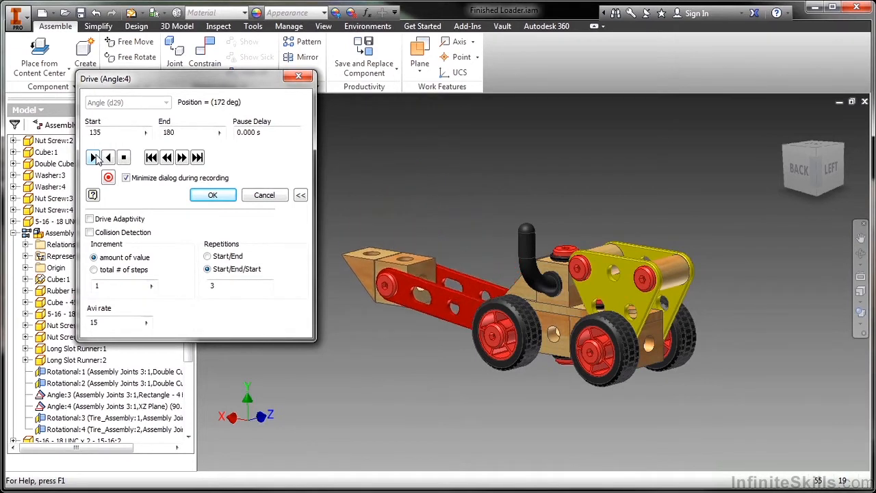
pyautogui.click(93, 158)
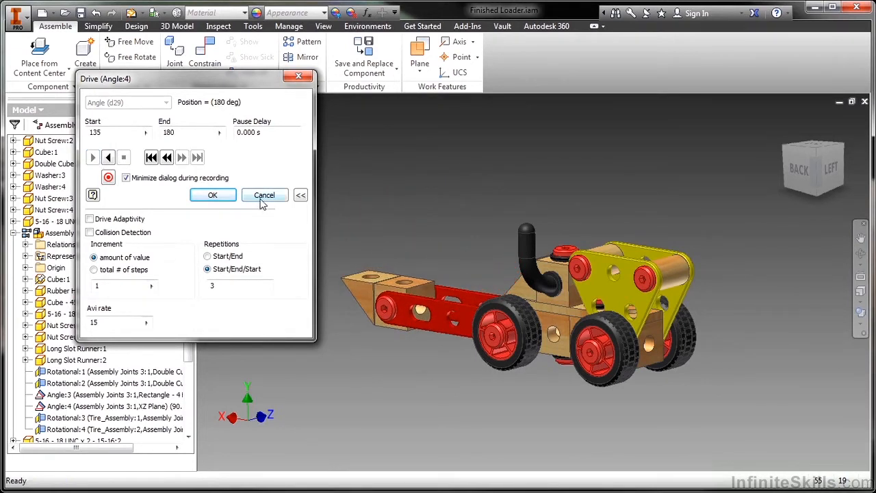
# Step: Cancel the Drive dialog, leaving the arm at 135 degrees
pyautogui.click(264, 194)
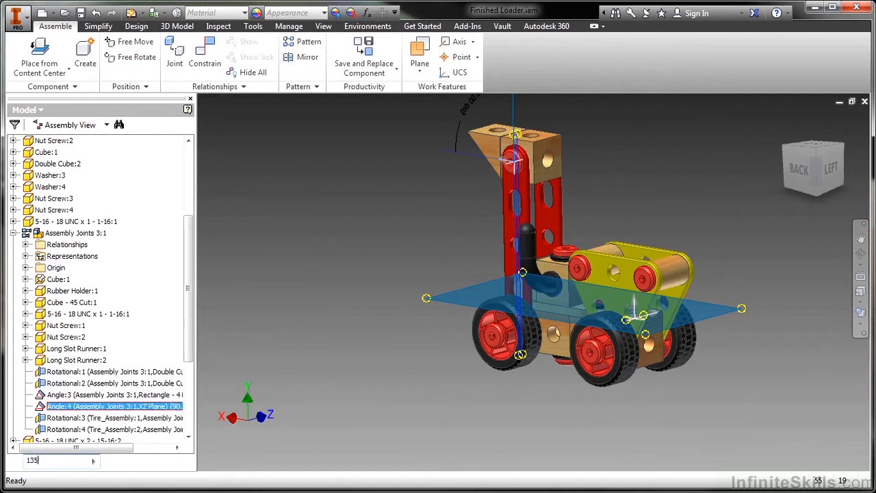
# Step: Set Angle:4 to 135 degrees, then bring up actions for the Rotational:1 joint
pyautogui.write('135')
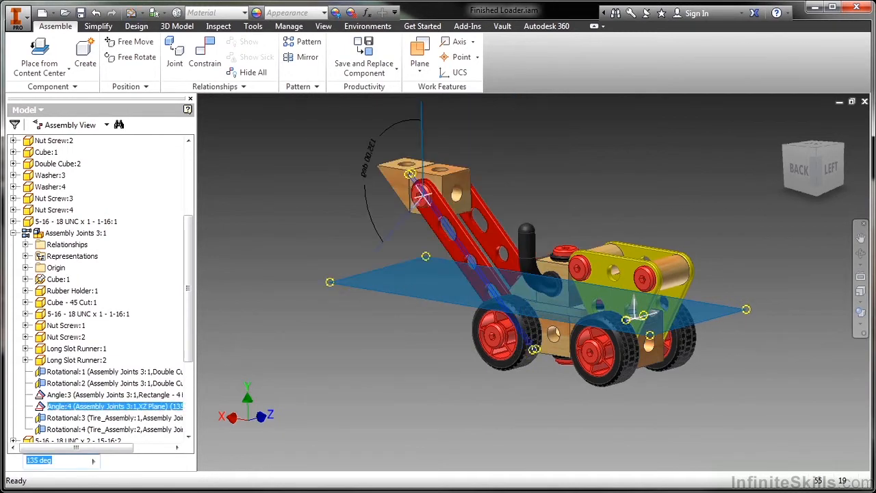
pyautogui.rightClick(82, 371)
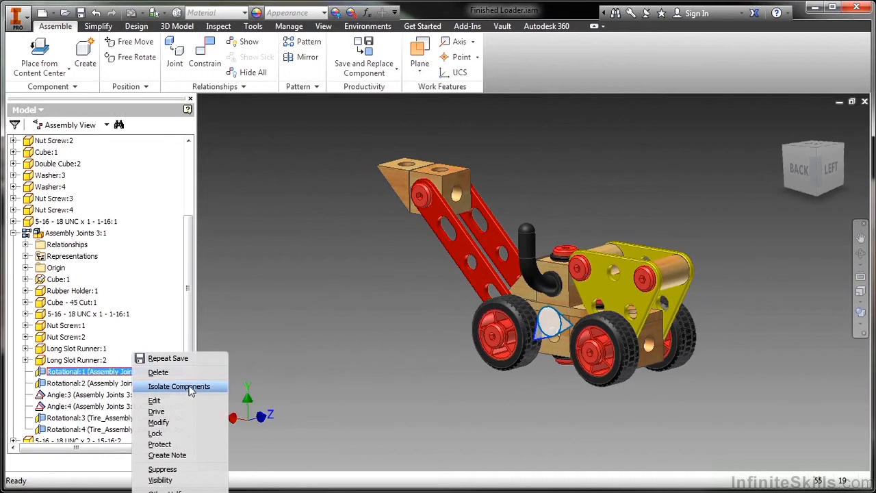
pyautogui.moveTo(178, 411)
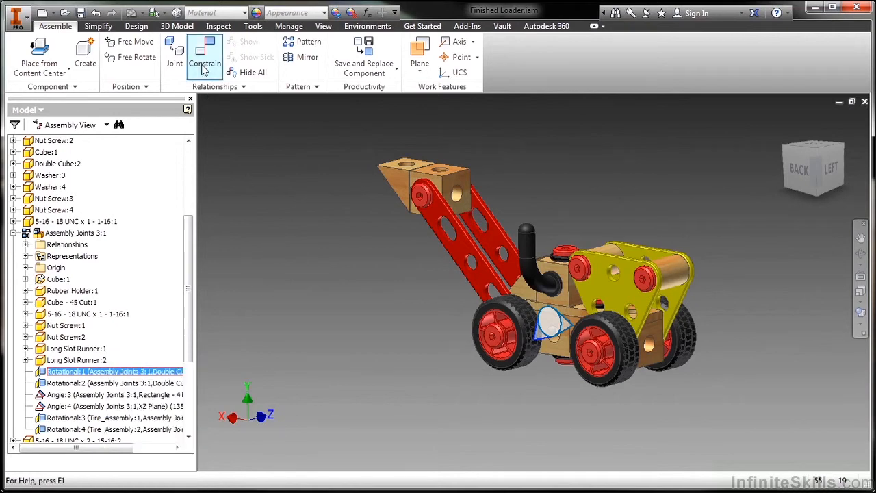
pyautogui.click(205, 57)
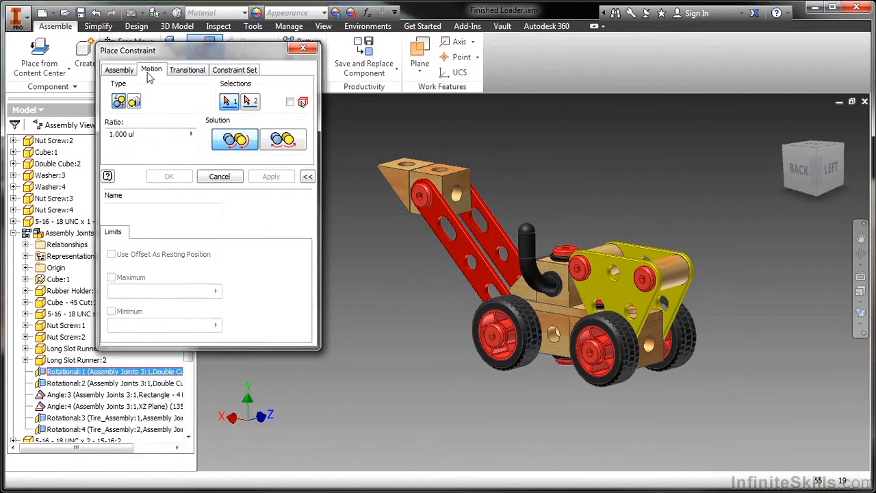
pyautogui.click(187, 69)
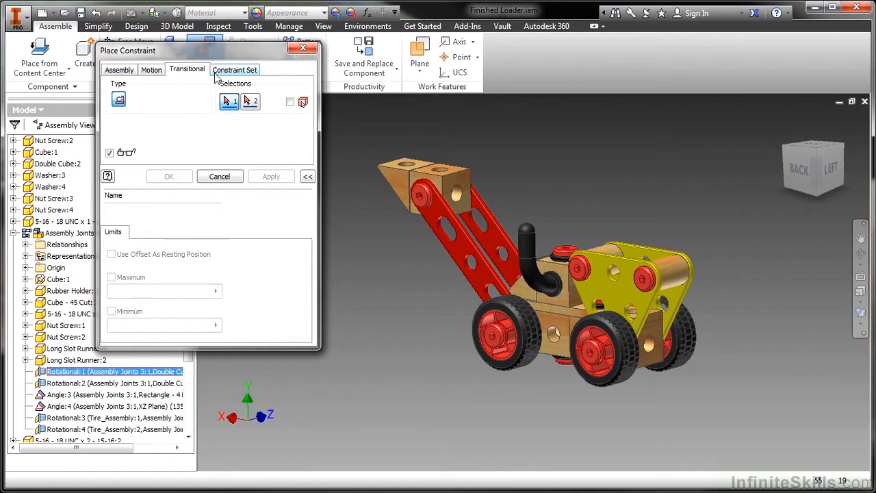
pyautogui.click(187, 68)
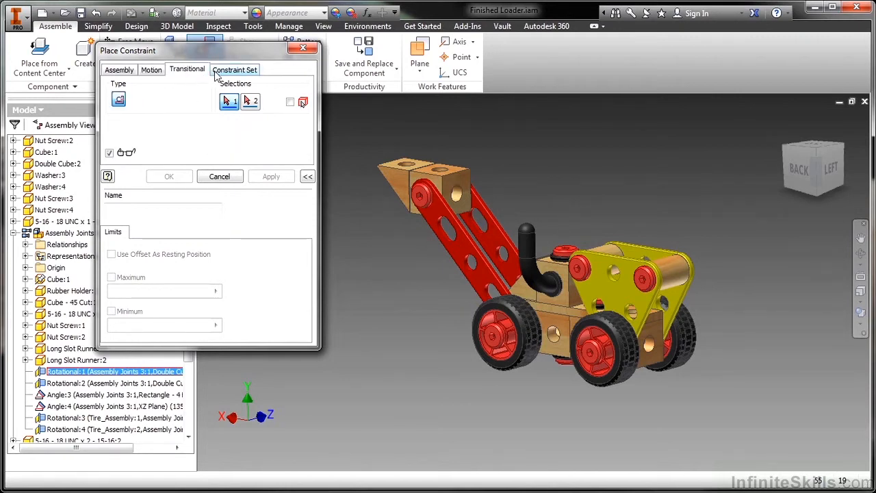
pyautogui.click(119, 68)
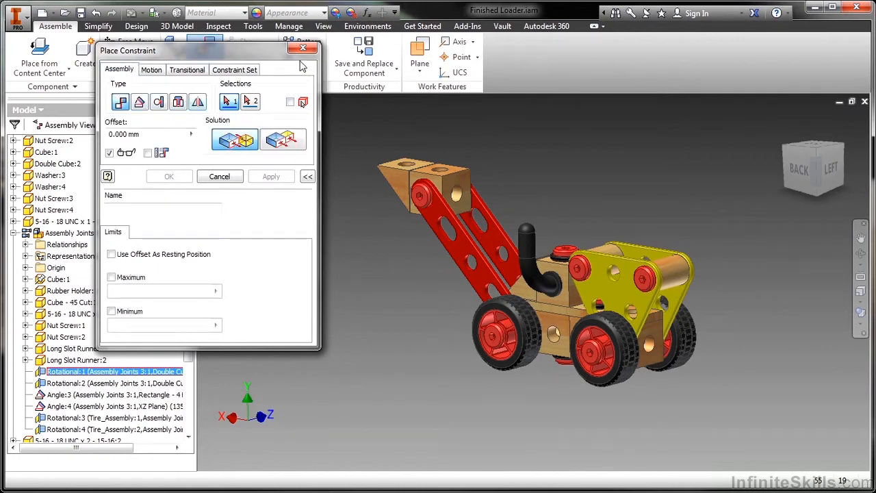
pyautogui.click(304, 47)
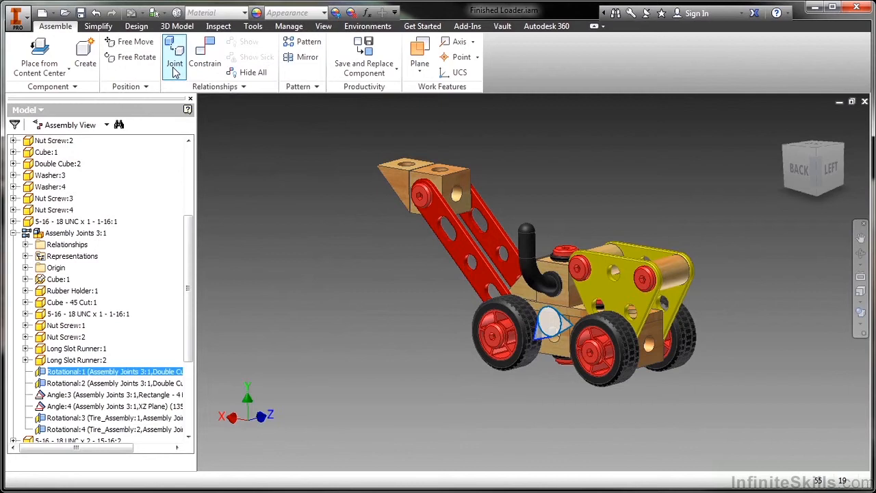